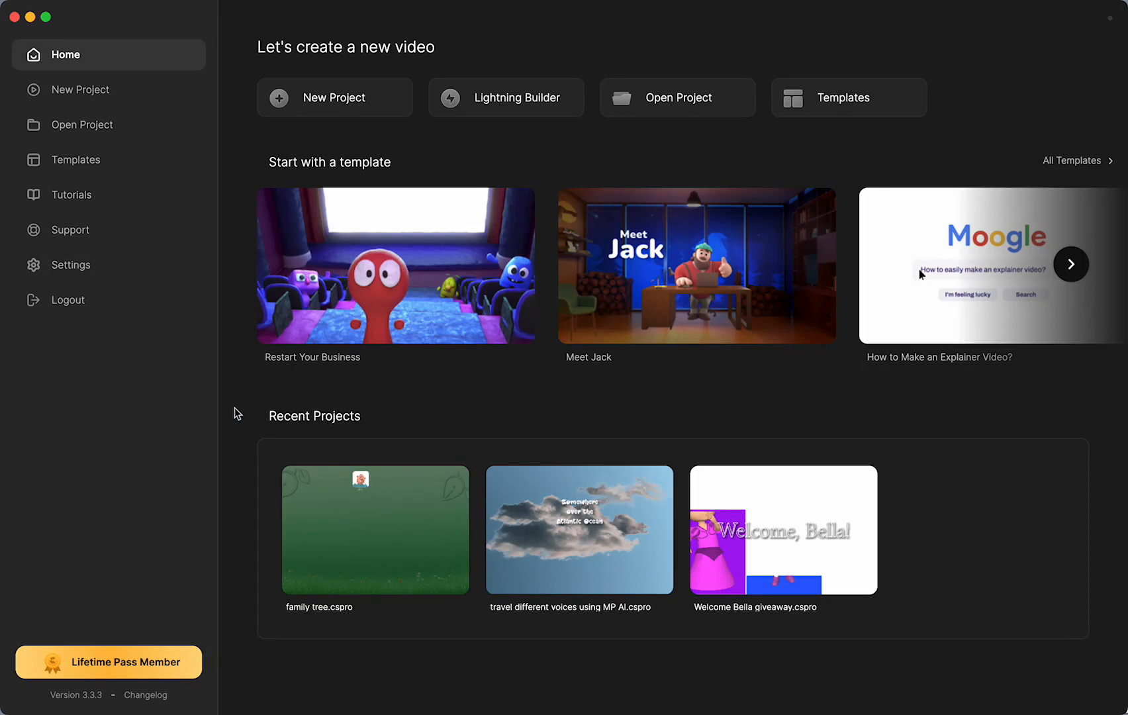
mouse_move(1061, 160)
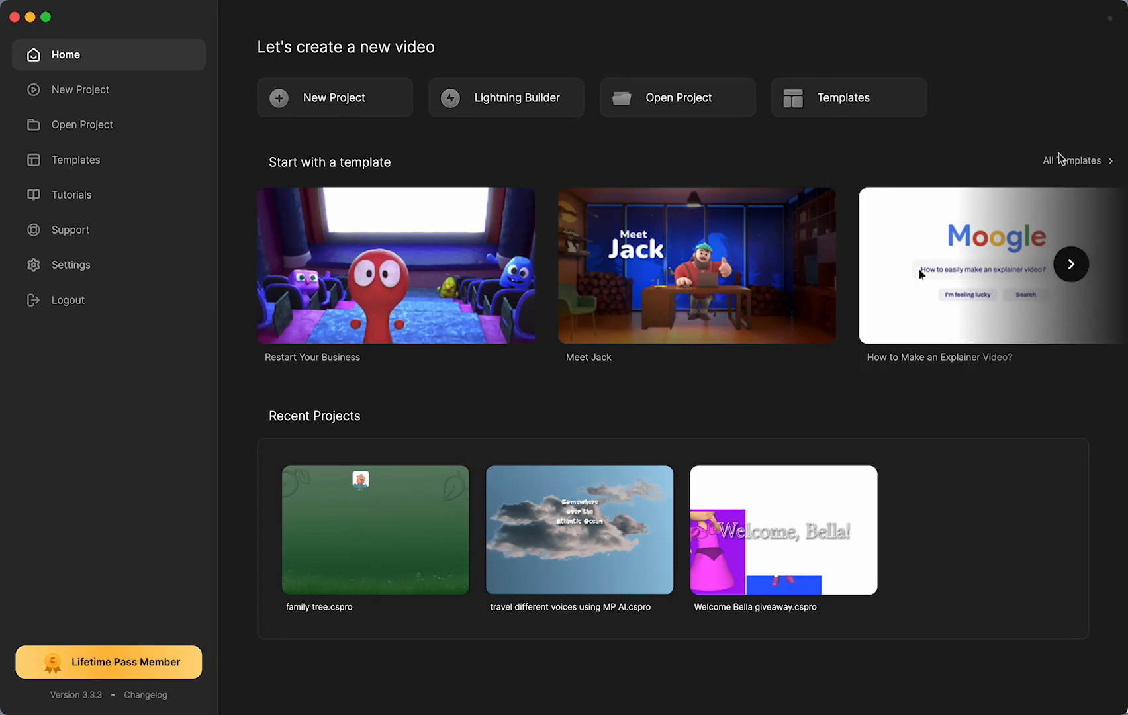
mouse_move(1086, 162)
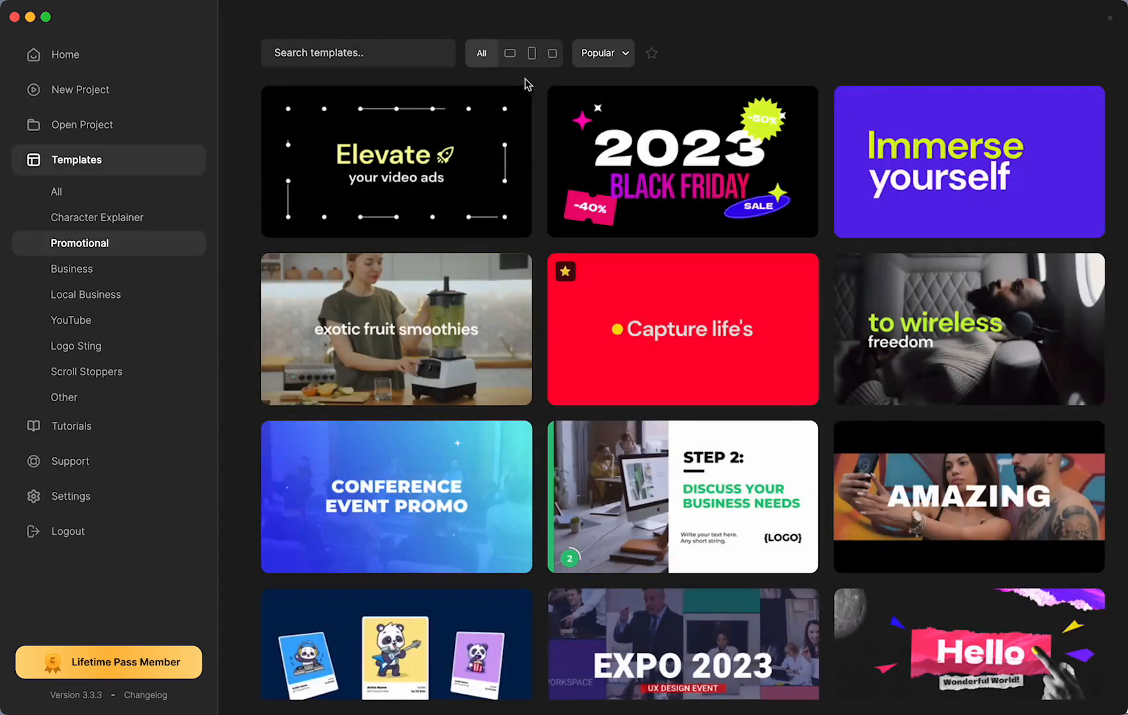
- Compare landscape, portrait and square template formats, finishing back on landscape
left_click(532, 52)
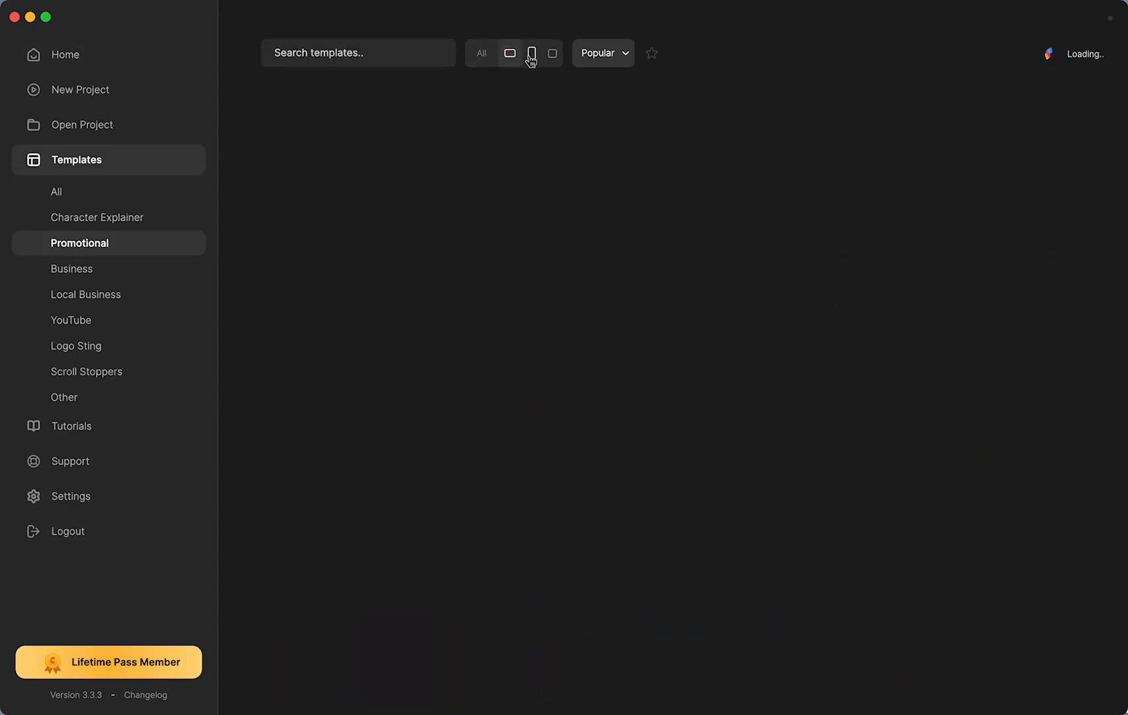
left_click(553, 52)
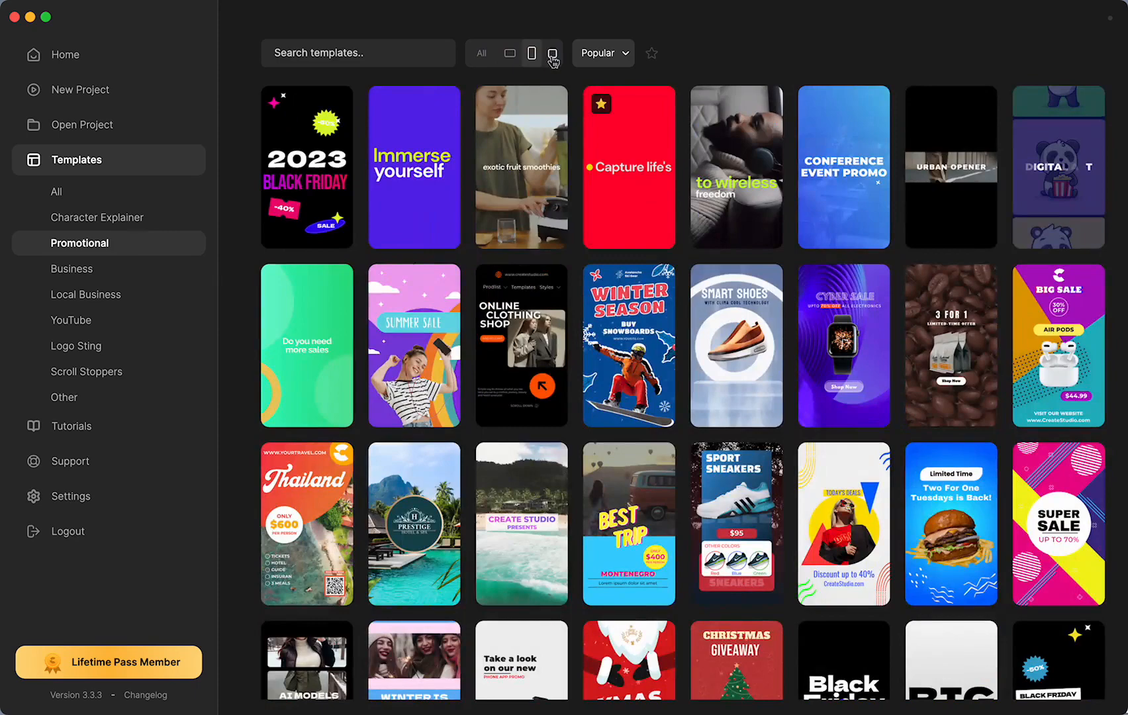
left_click(512, 53)
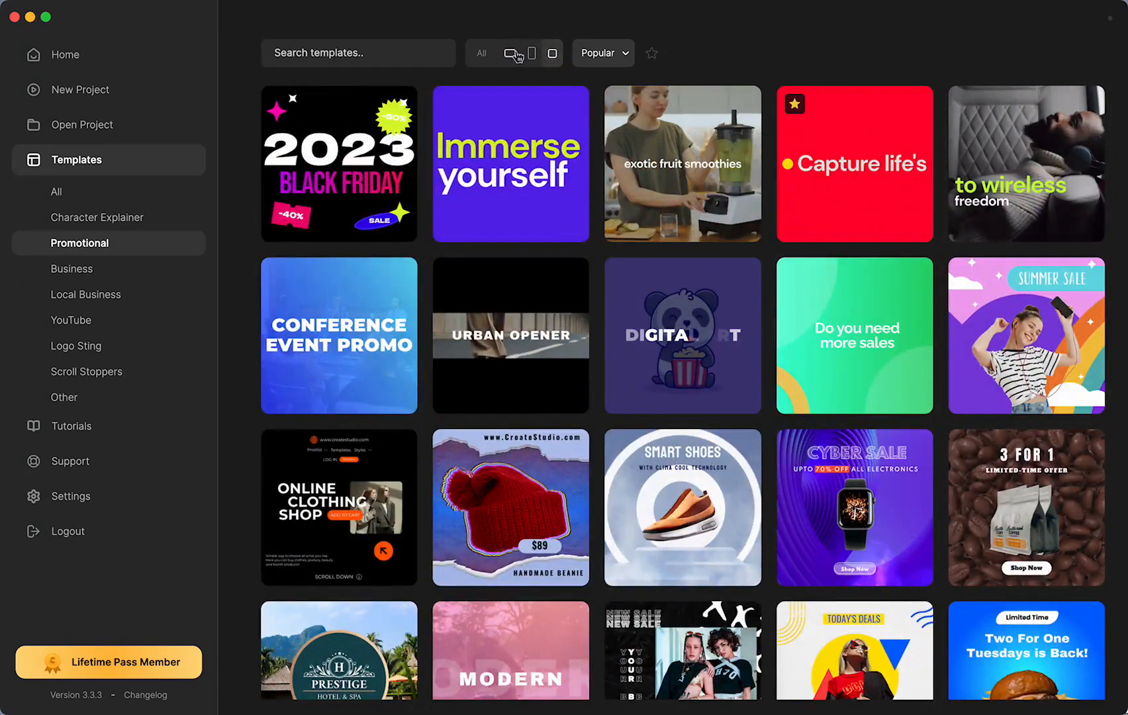
left_click(510, 52)
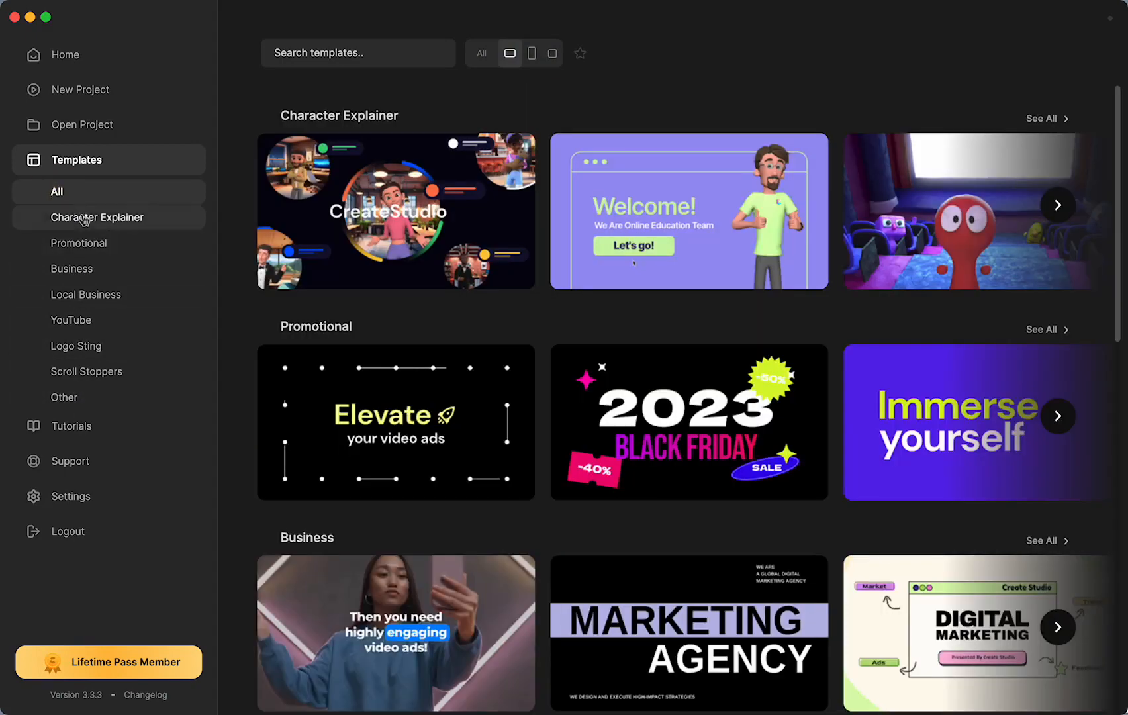
- View the Character Explainer templates, reopen the template library, then return to the home screen
left_click(98, 217)
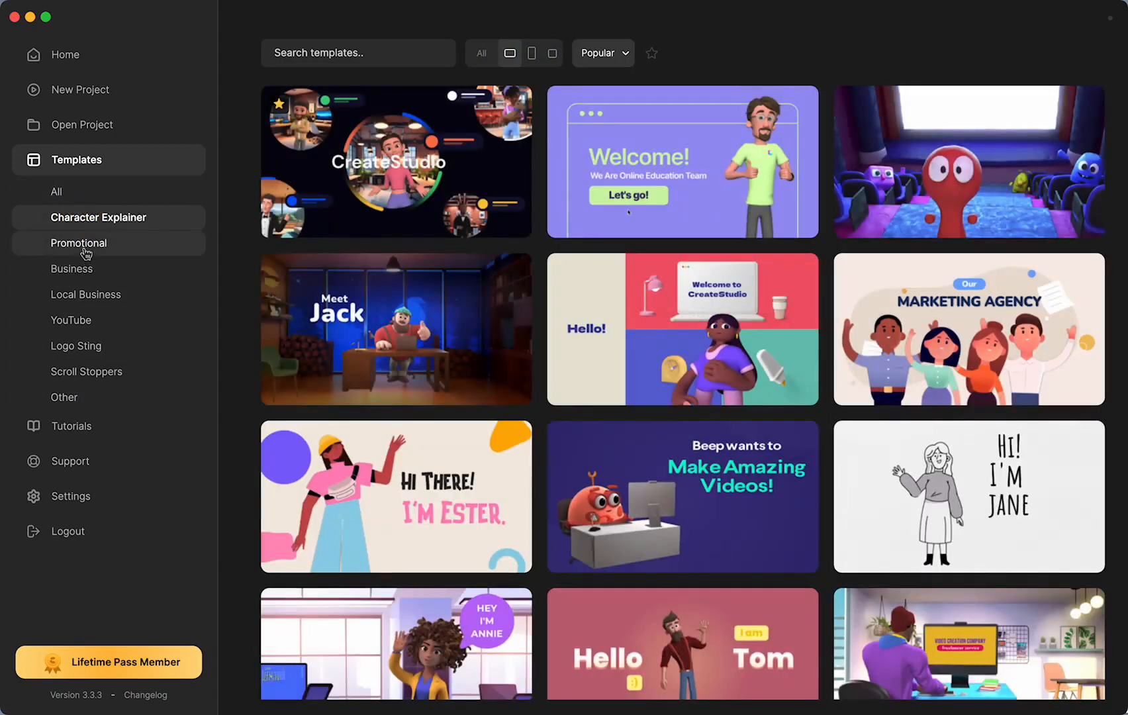
left_click(65, 55)
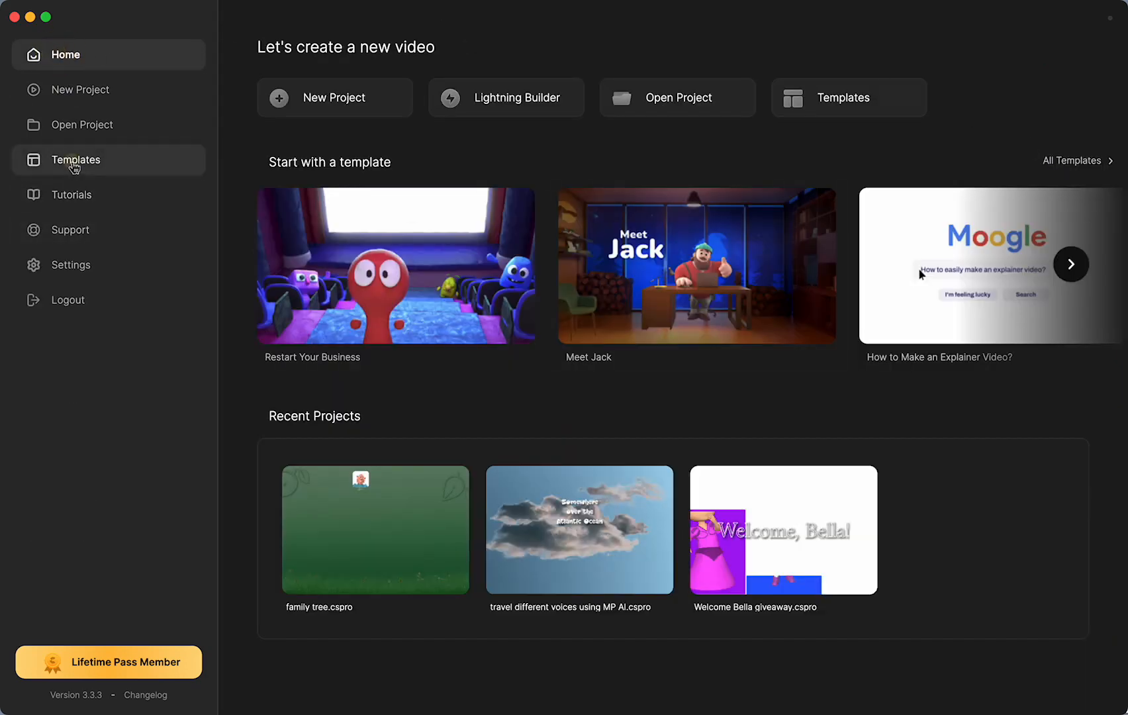
left_click(76, 159)
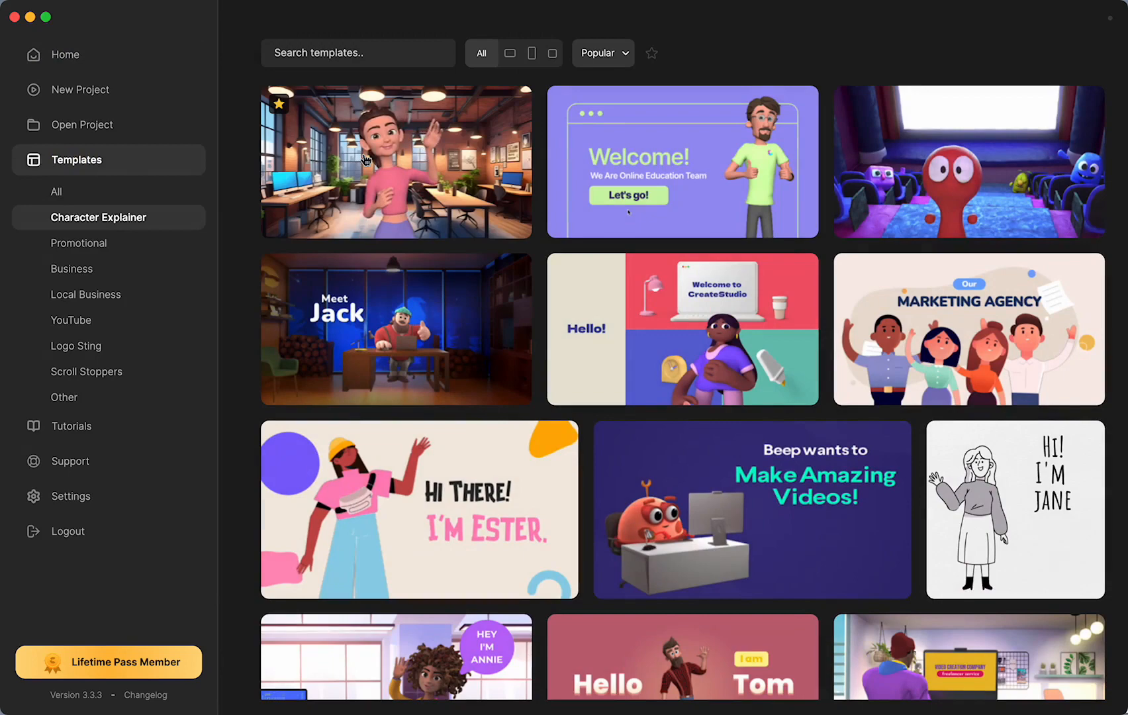
left_click(396, 161)
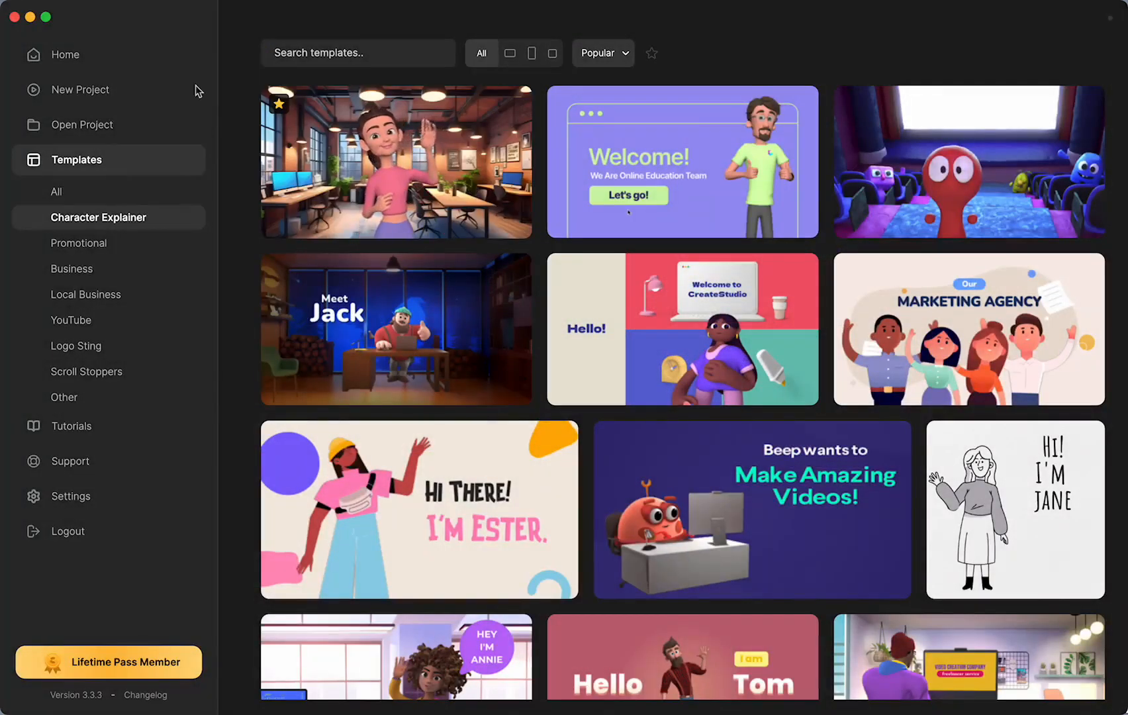
left_click(66, 55)
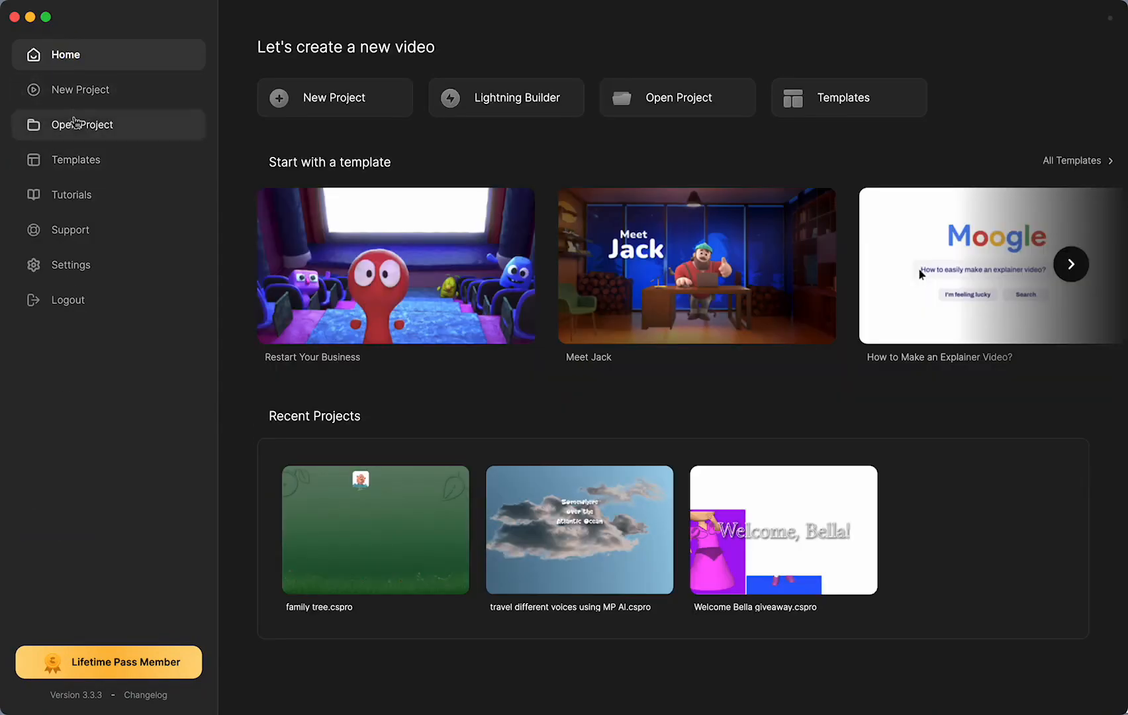
- Start a blank project and scroll through the Marketing Agency scene collection
left_click(333, 97)
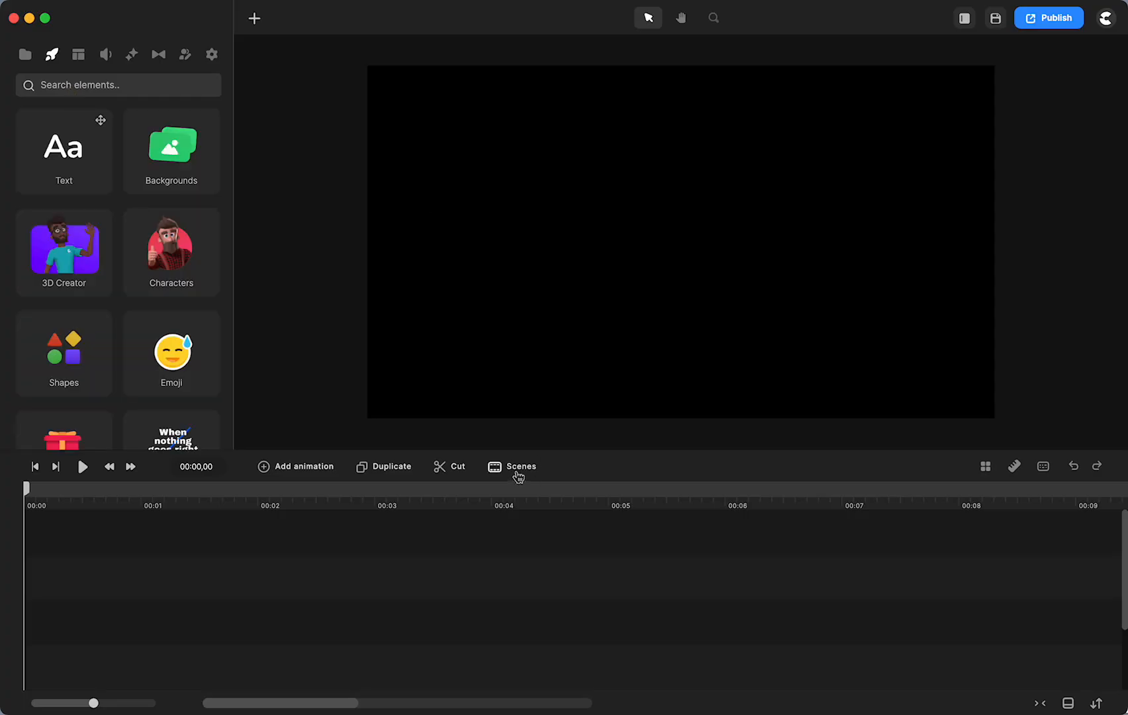
left_click(512, 467)
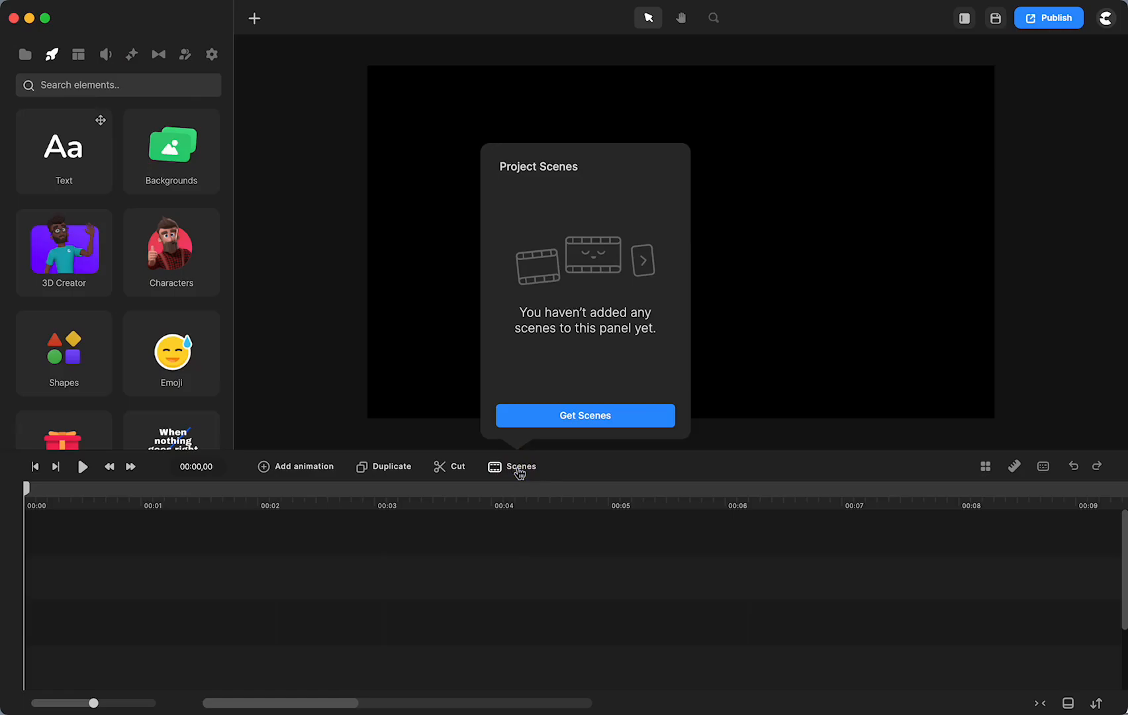
left_click(584, 415)
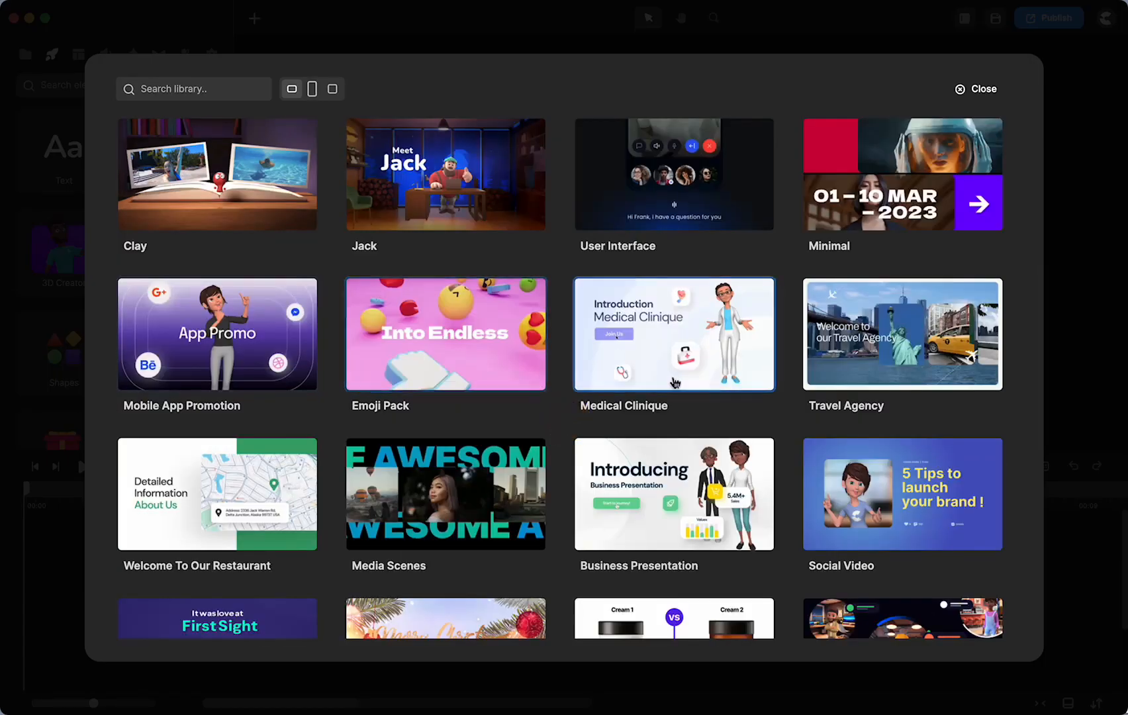
scroll("down", 3)
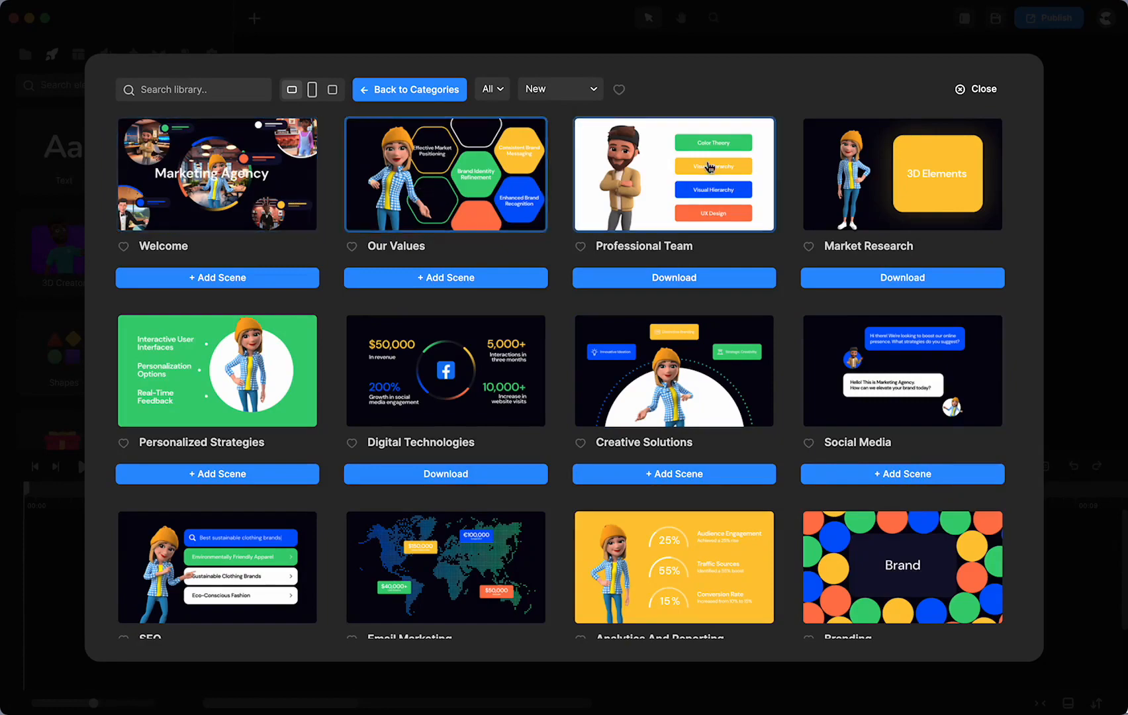
scroll("down", 3)
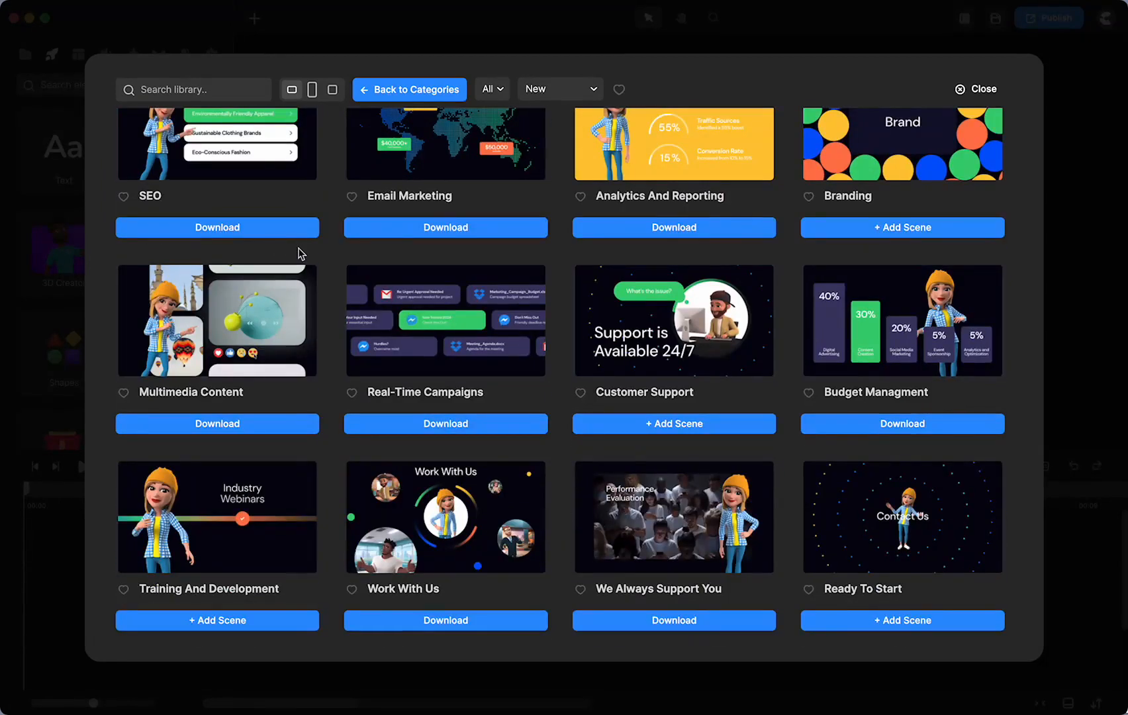
scroll("up", 3)
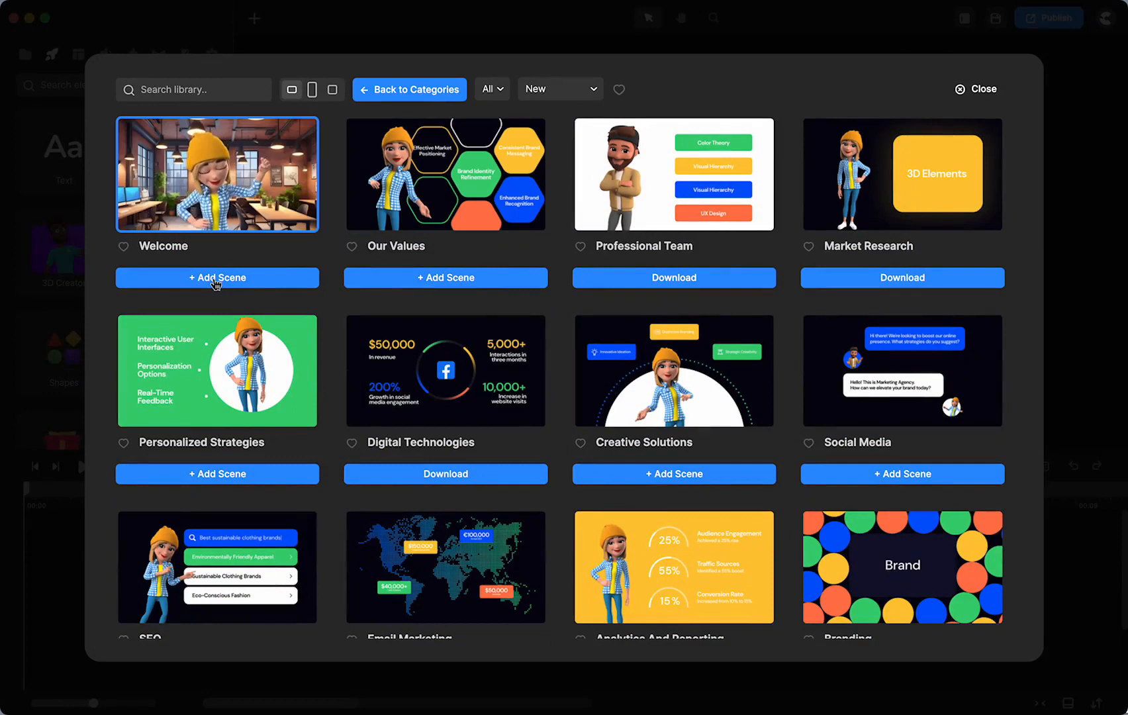
- Add the Marketing Agency Welcome scene and close the scene library
left_click(216, 277)
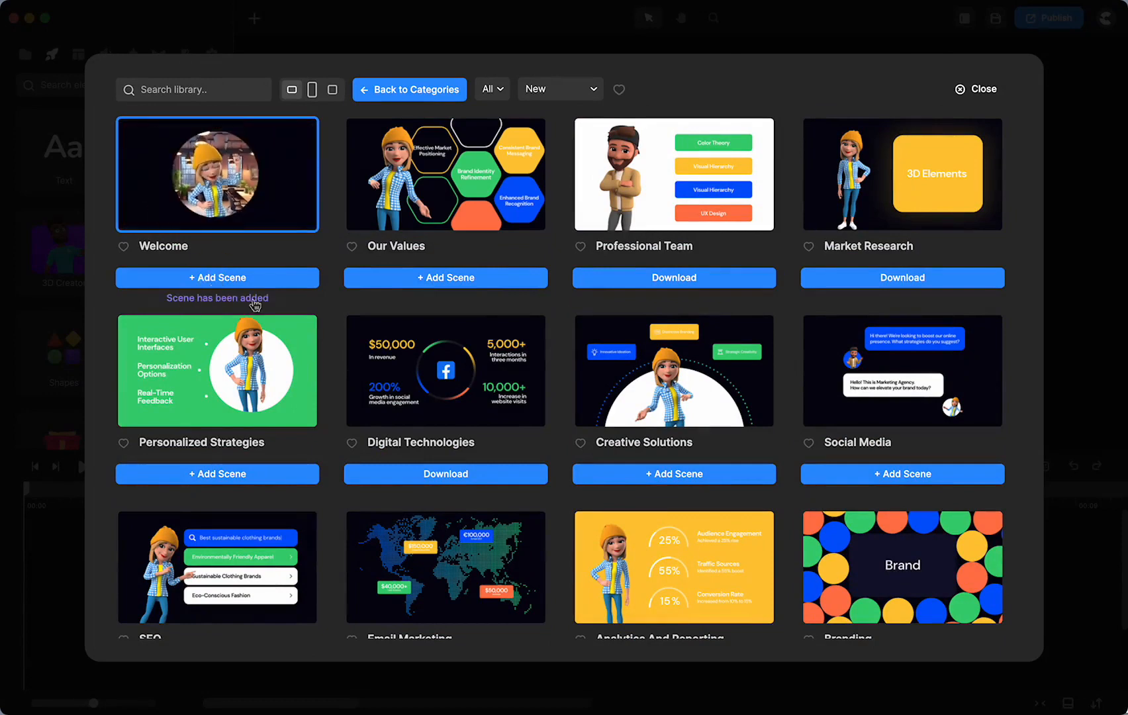
left_click(976, 89)
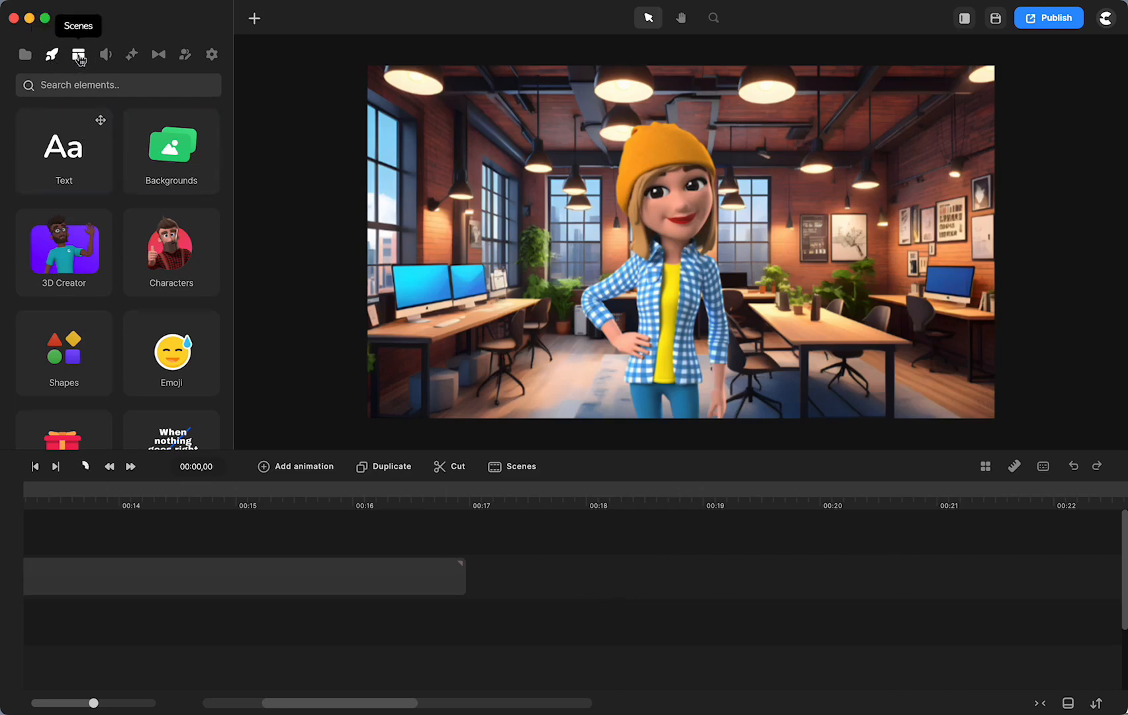
- Browse the Scenes panel beside the canvas, then exit the project and confirm leaving
left_click(79, 53)
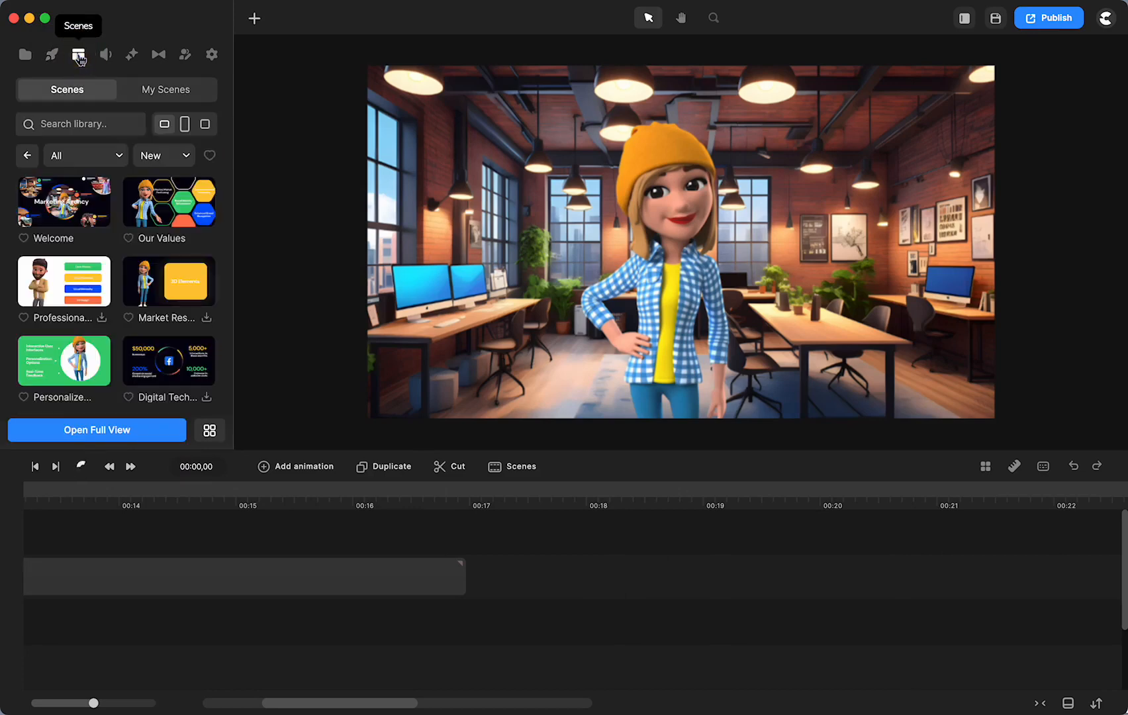
scroll("down", 3)
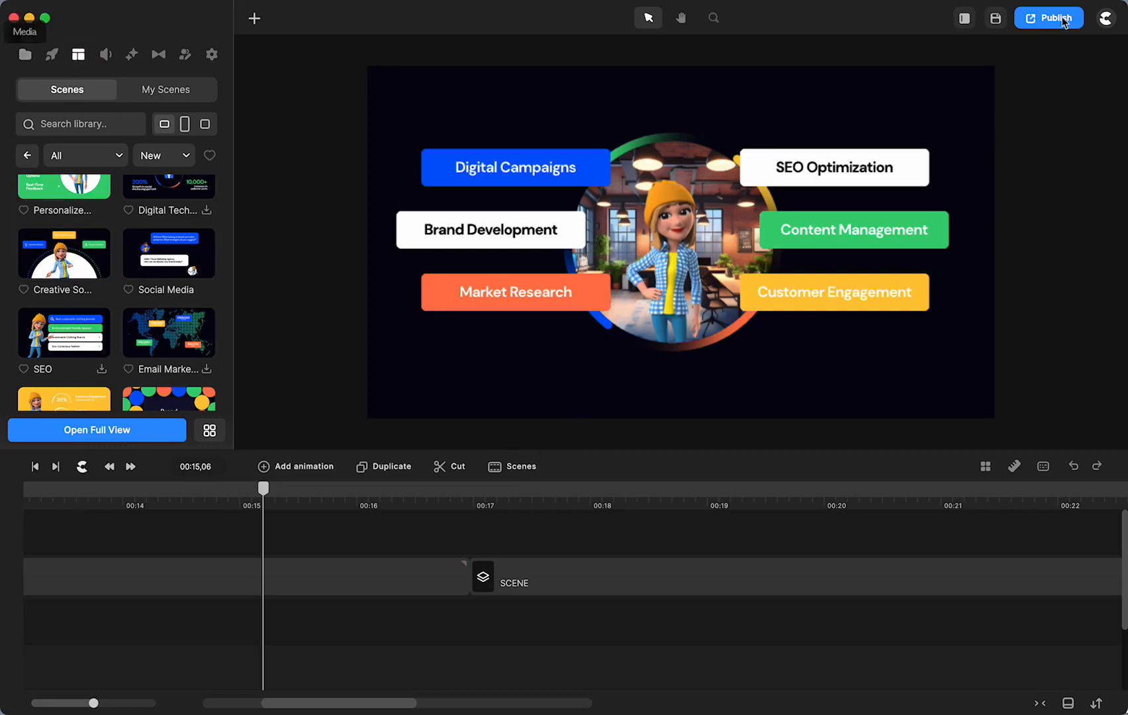
left_click(1111, 17)
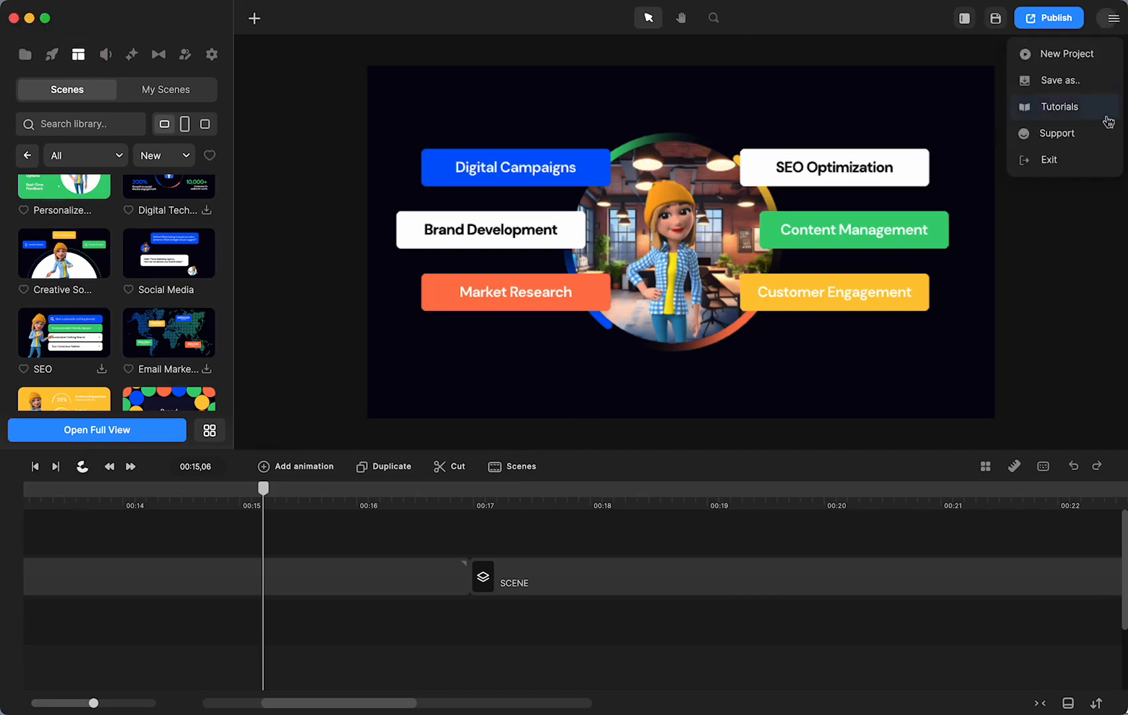
left_click(1051, 160)
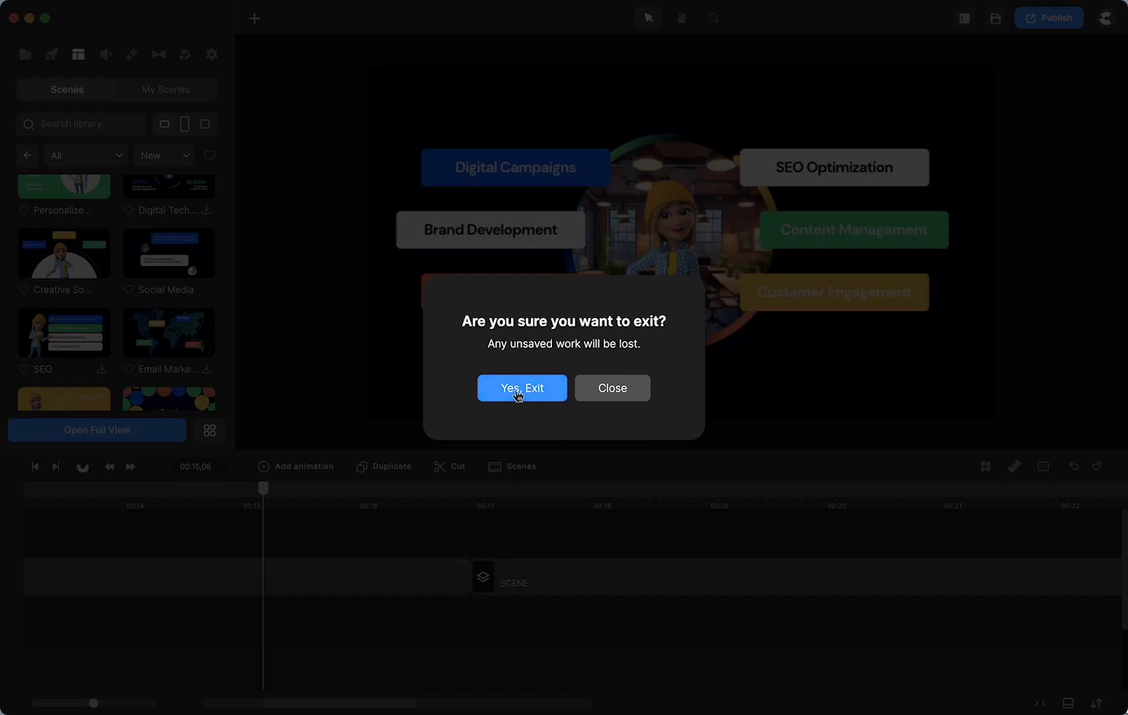
left_click(521, 388)
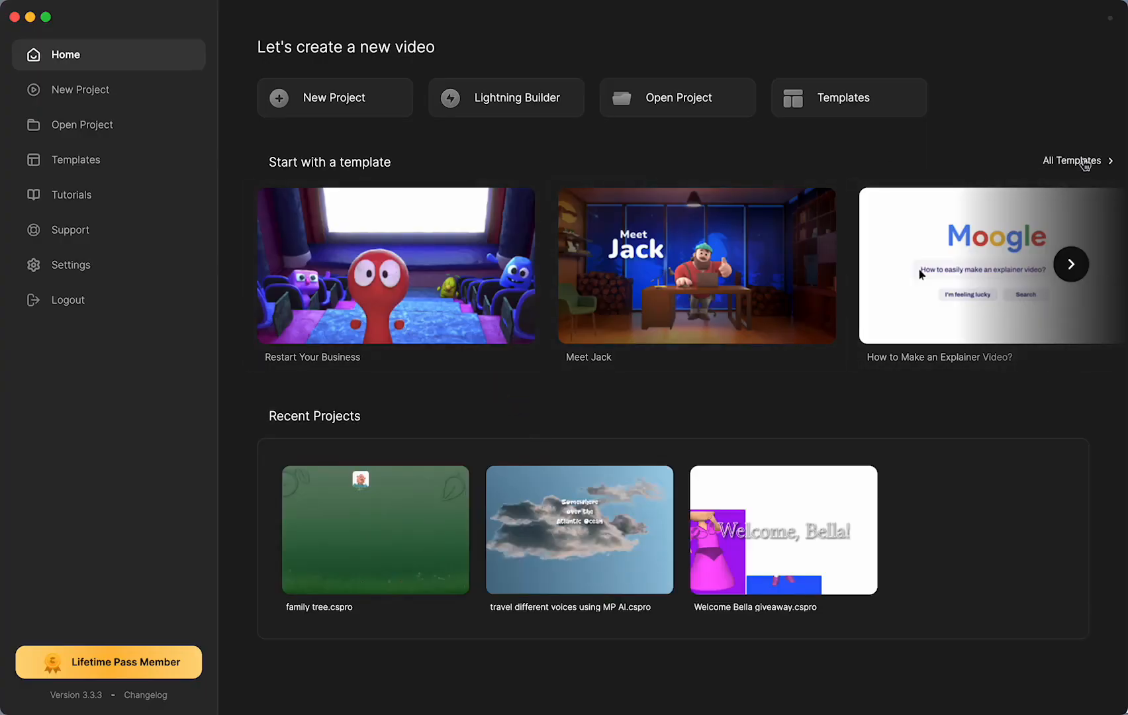
- Open the full template library from the home screen via All Templates
left_click(75, 159)
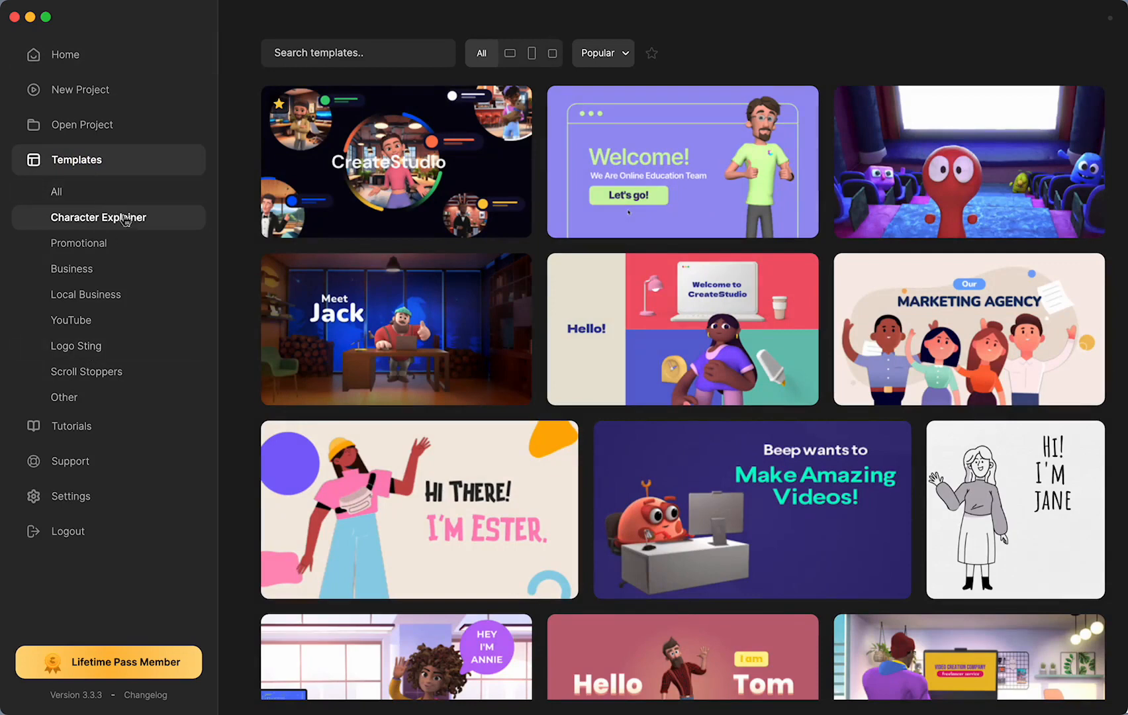
mouse_move(72, 268)
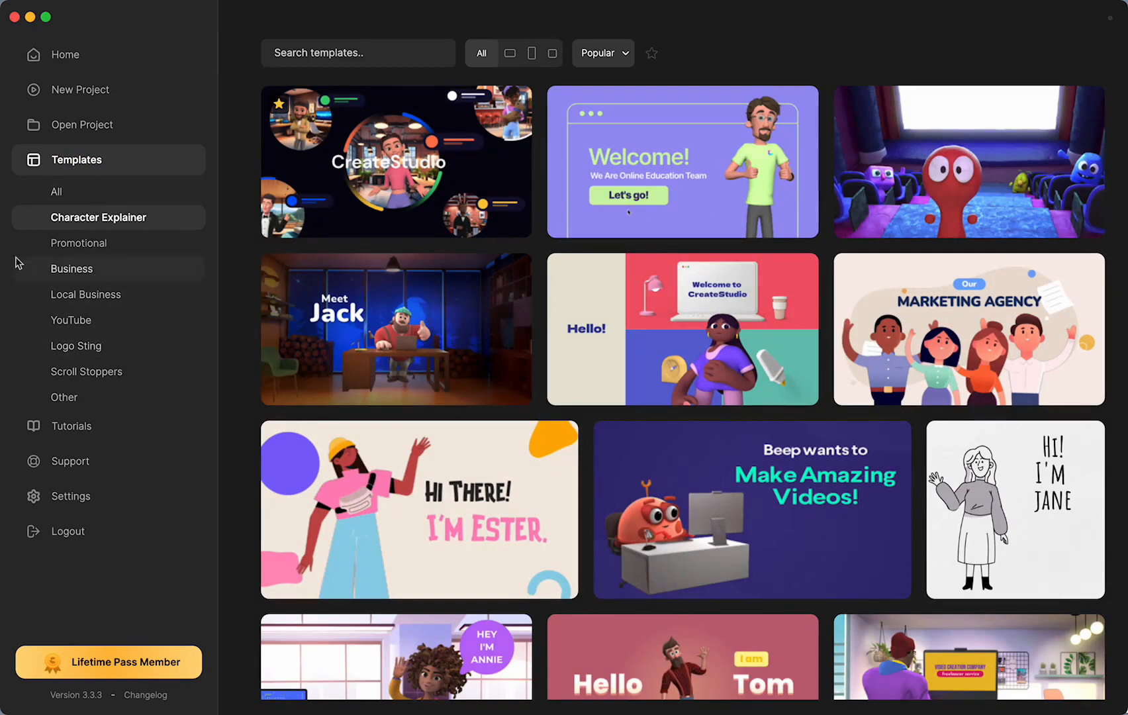